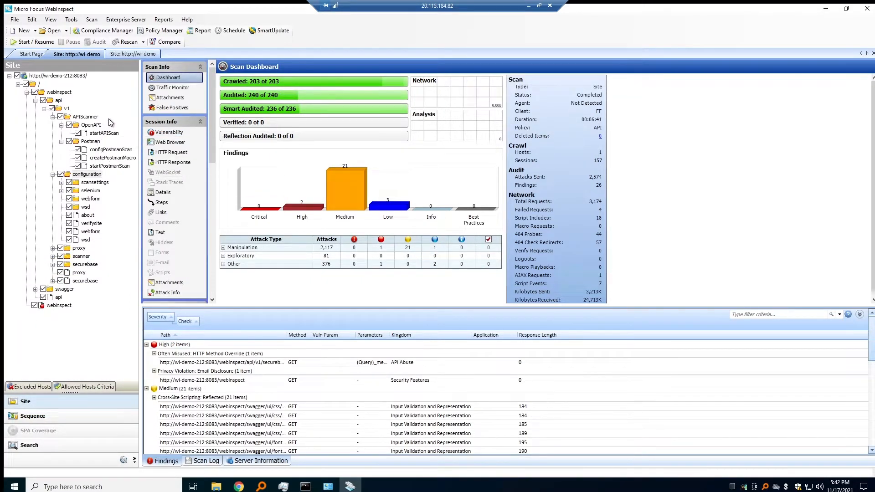
mouse_move(111, 150)
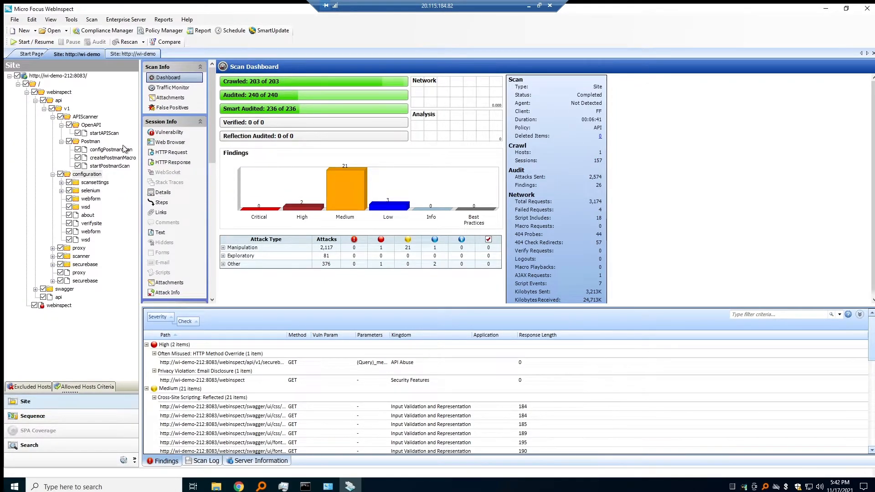
mouse_move(126, 130)
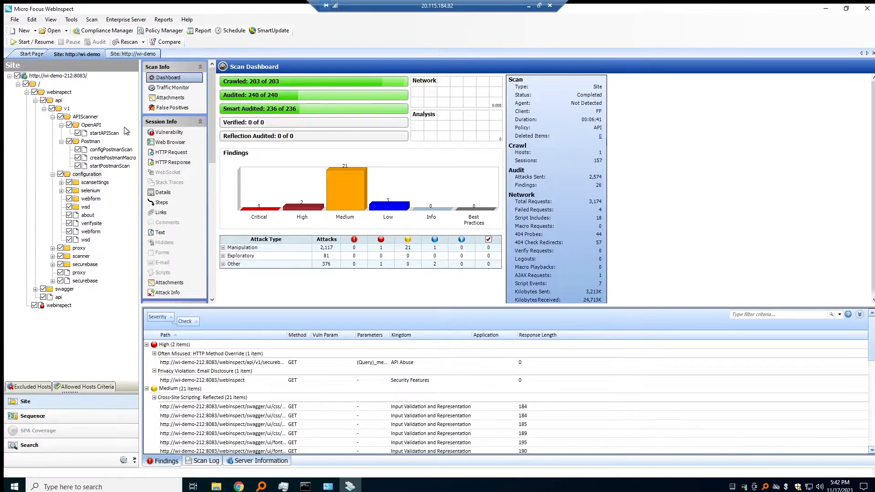
mouse_move(126, 76)
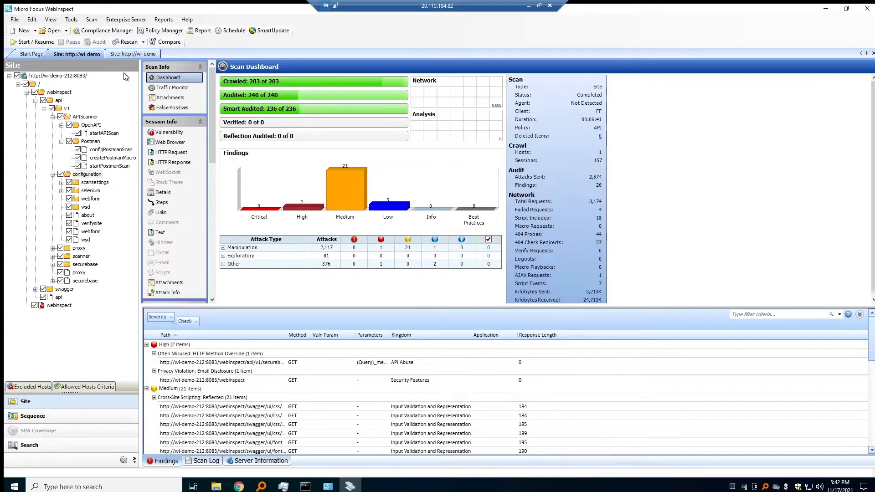
mouse_move(133, 53)
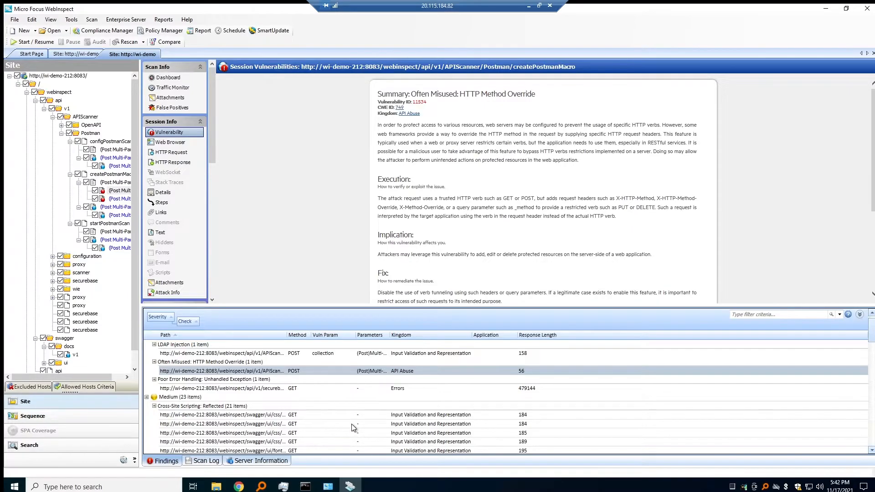
mouse_move(95, 207)
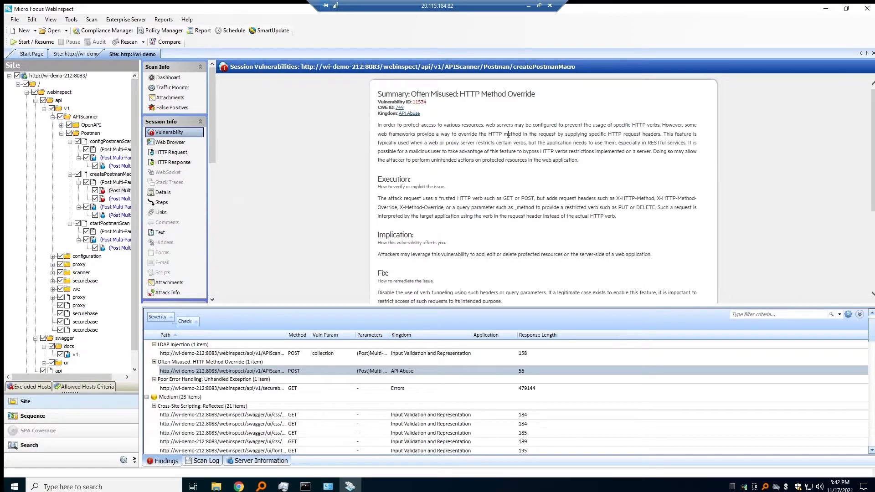
mouse_move(472, 114)
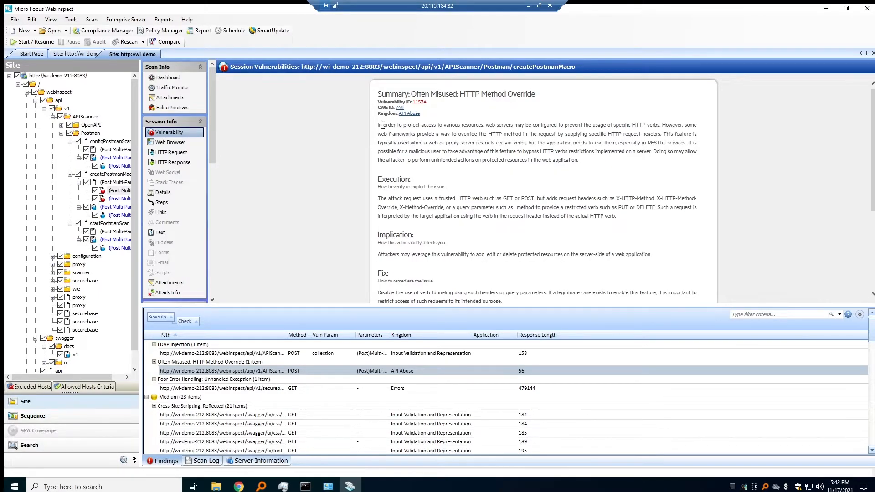
mouse_move(416, 123)
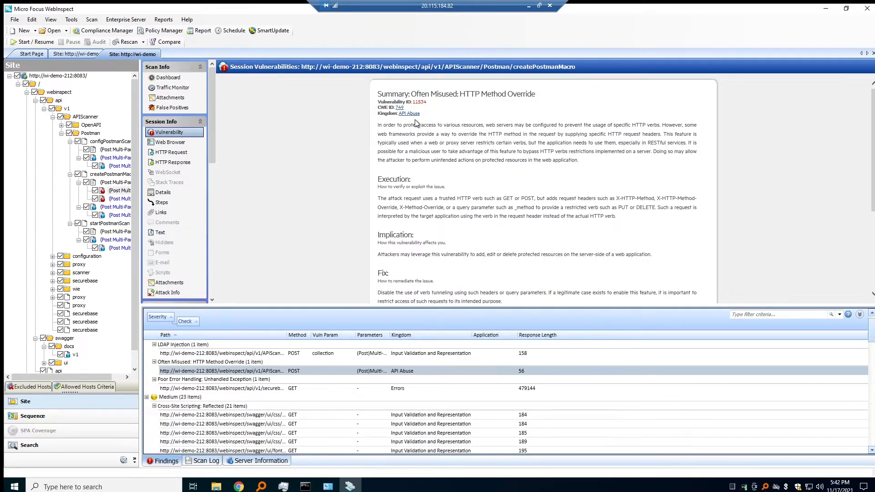
mouse_move(450, 178)
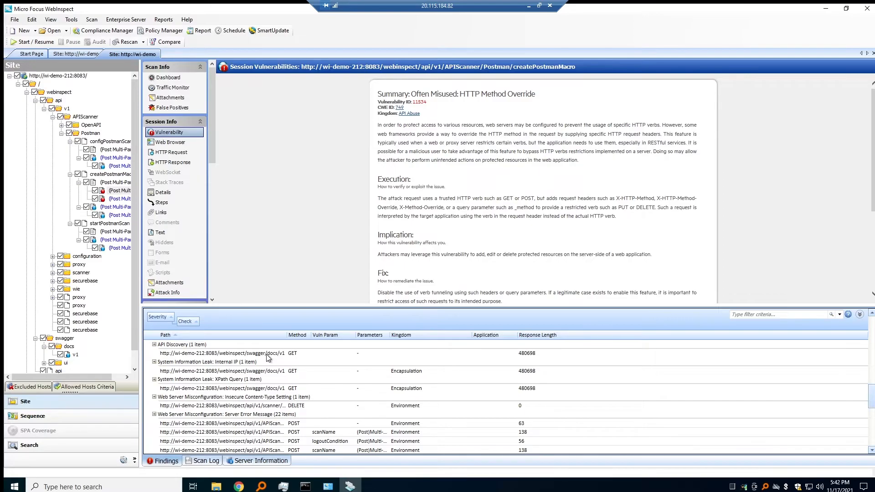
Step: Show the API Discovery finding for swagger/docs/v1: Swagger 2.0 detected, all 92 requests successful
left_click(224, 371)
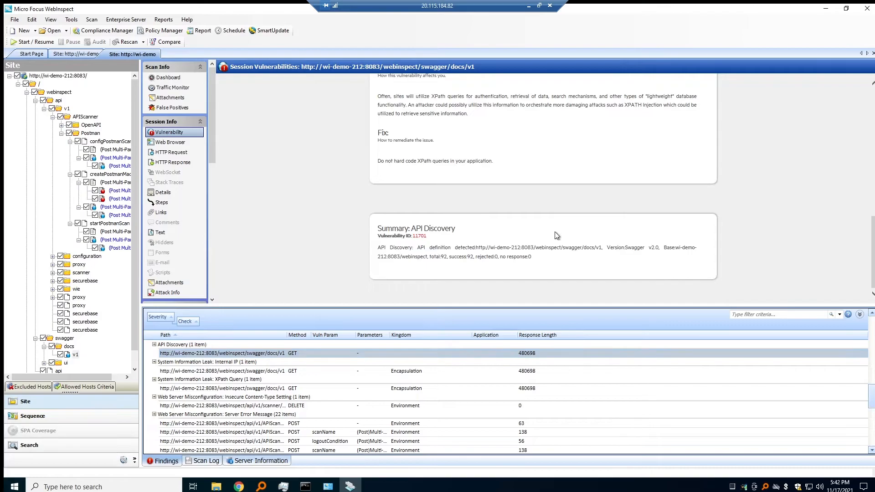
mouse_move(655, 248)
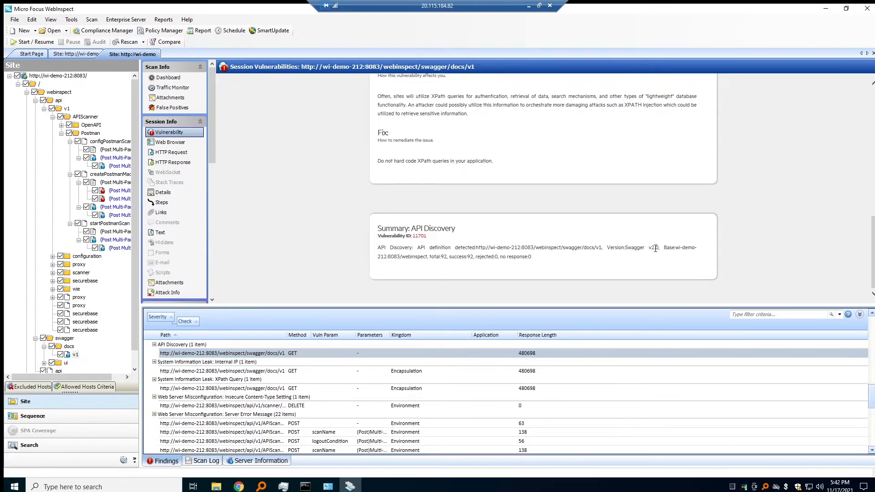
mouse_move(449, 265)
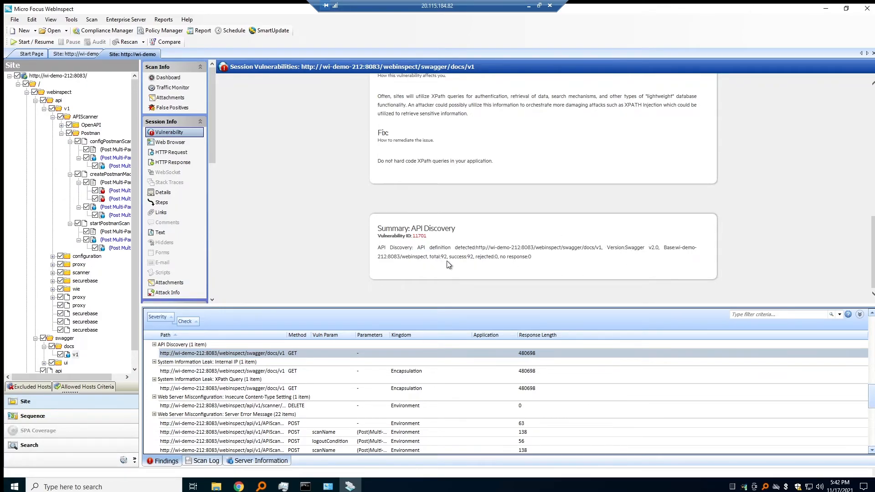